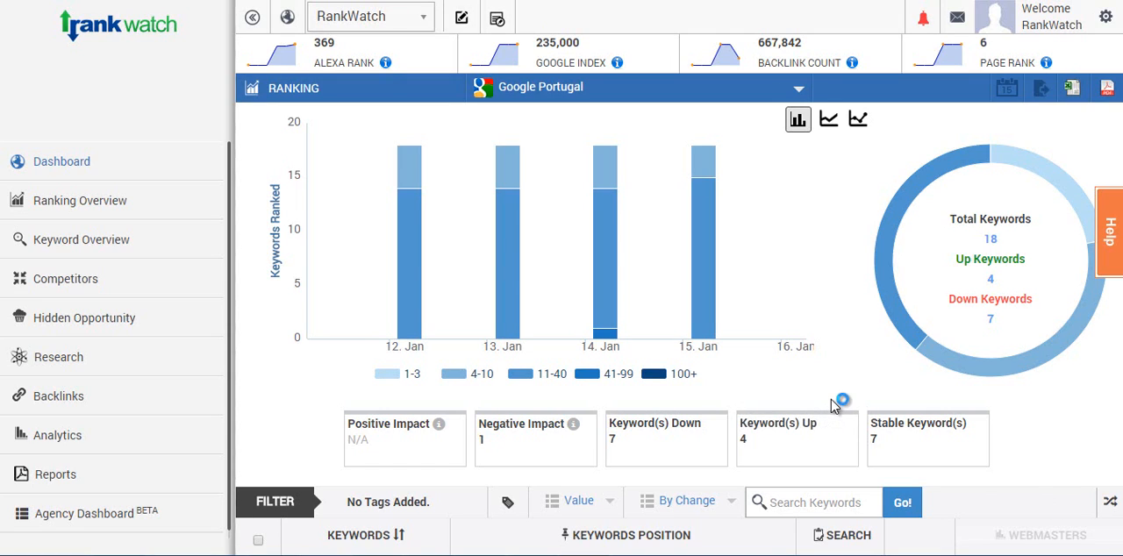
mouse_move(833, 405)
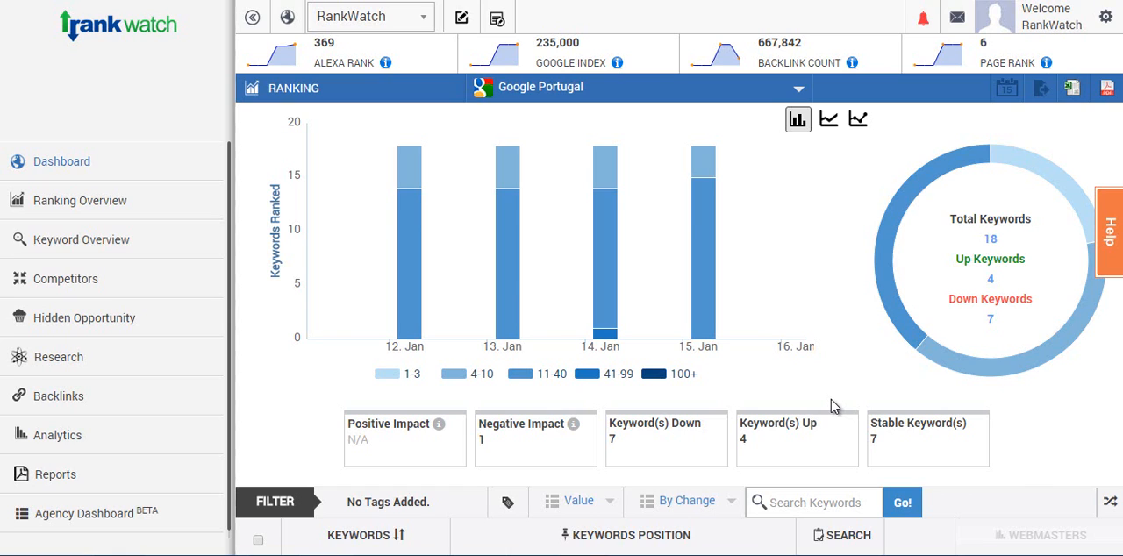
mouse_move(377, 26)
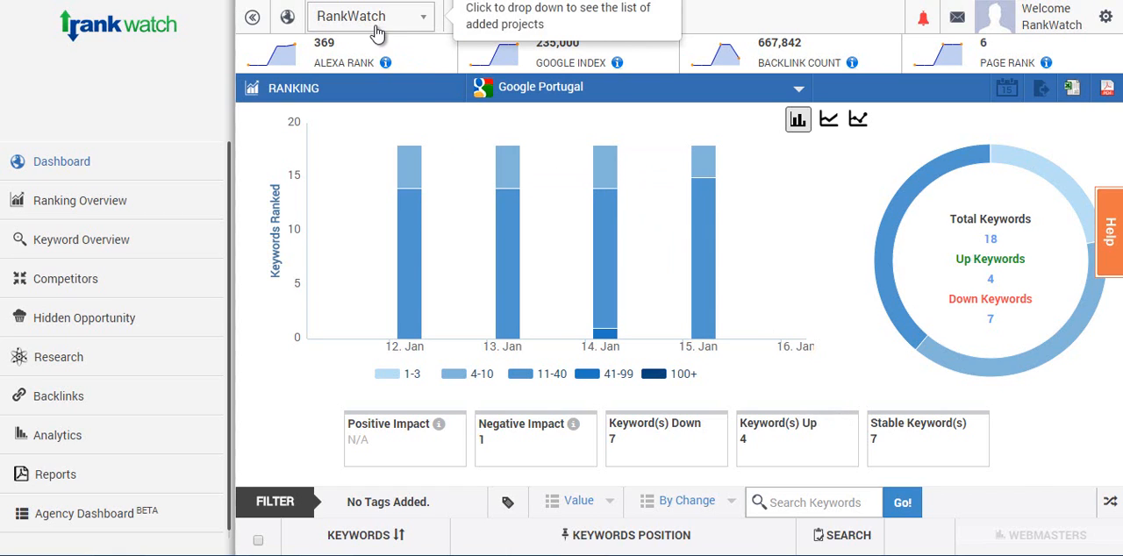
Choose '+Add a new Project' from the project dropdown at the top
click(368, 16)
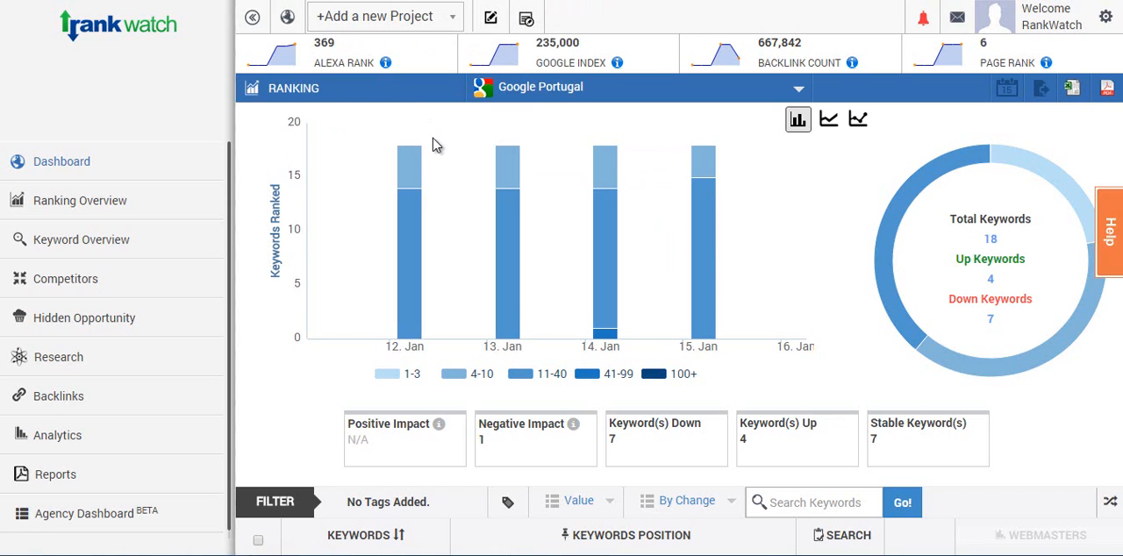
click(375, 15)
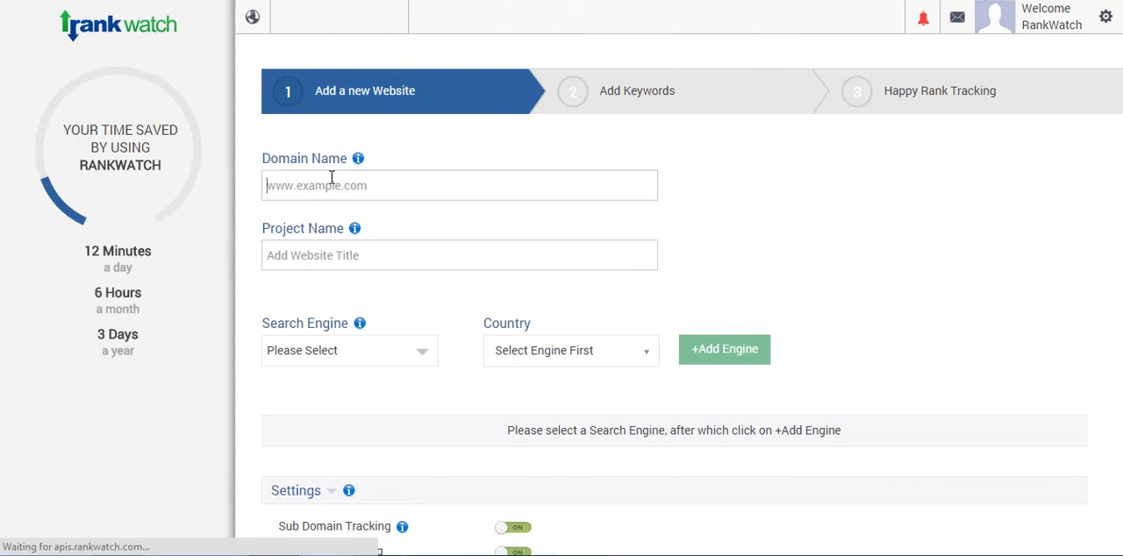
Pick hotels.com from the domain suggestions and name the project 'Example'
click(459, 185)
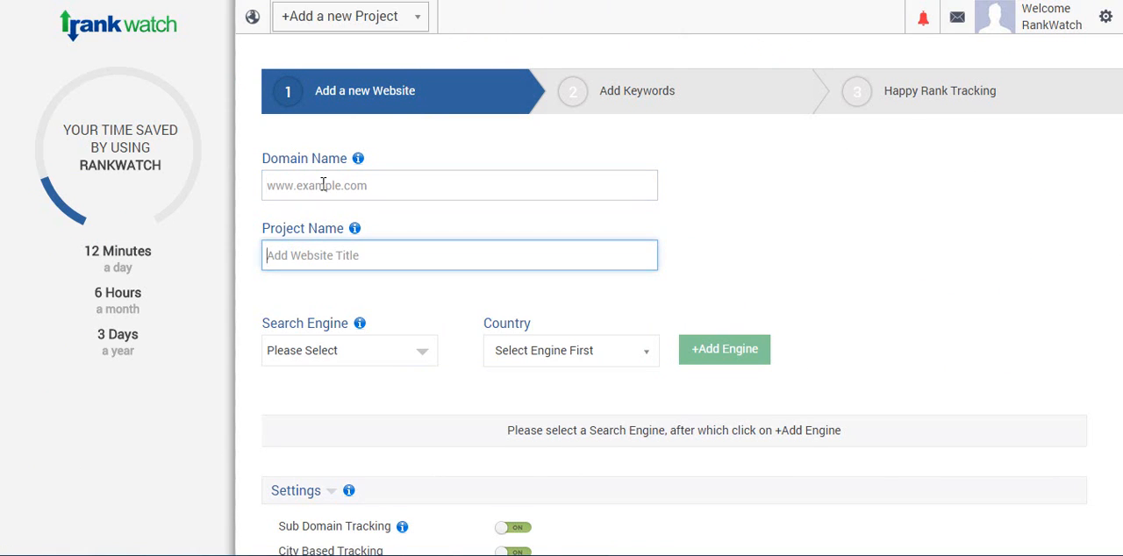
text(hote)
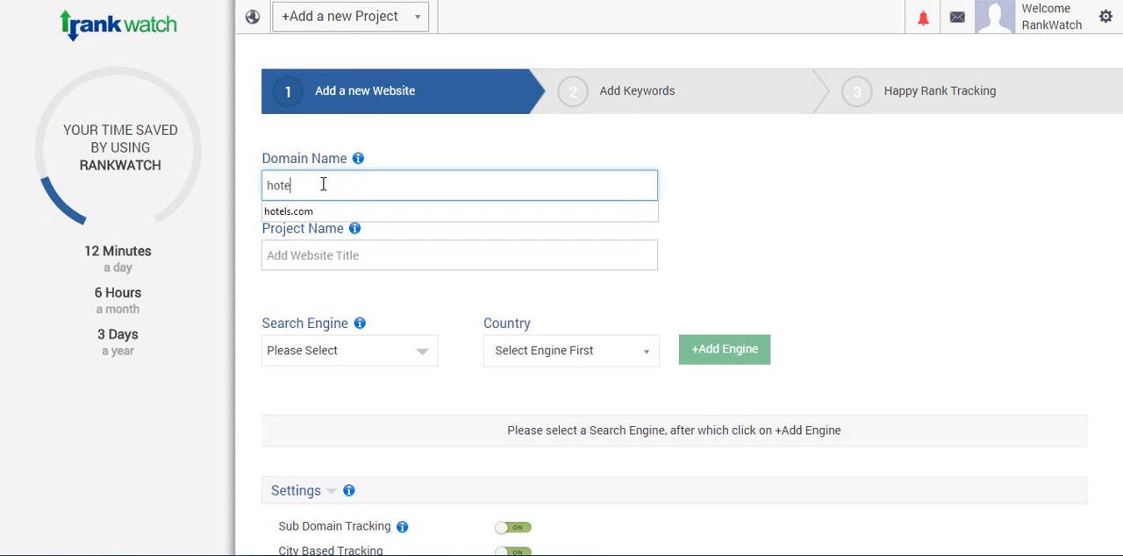
click(288, 210)
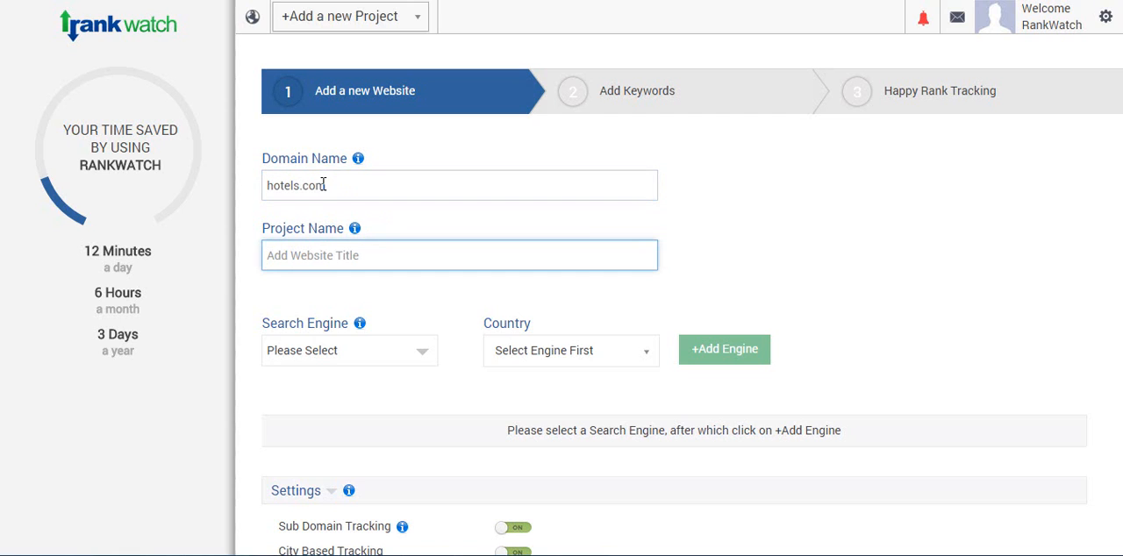
text(Example)
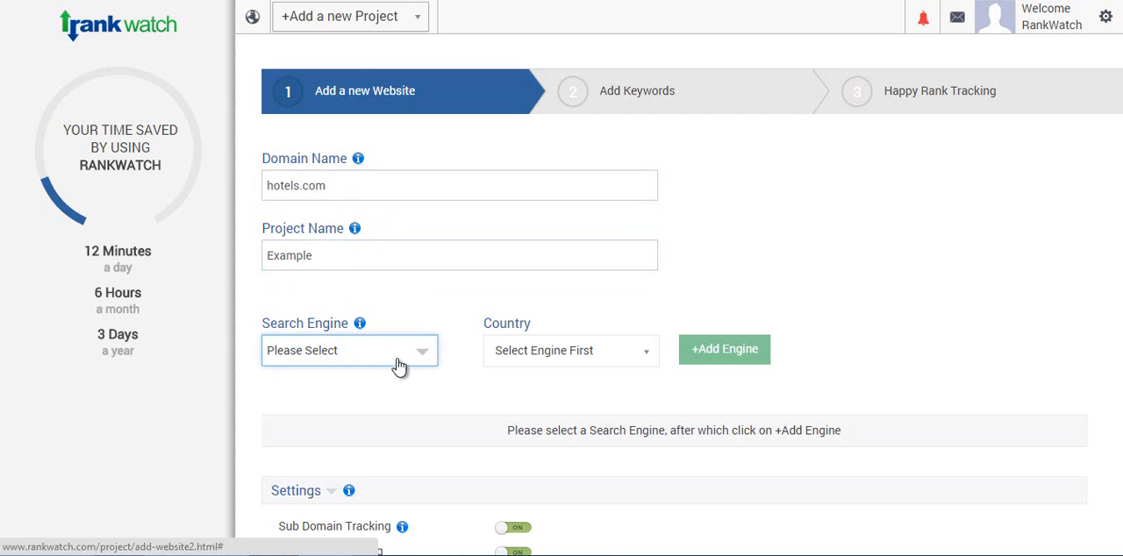
Browse the Search Engine dropdown options, then reopen the list
click(348, 350)
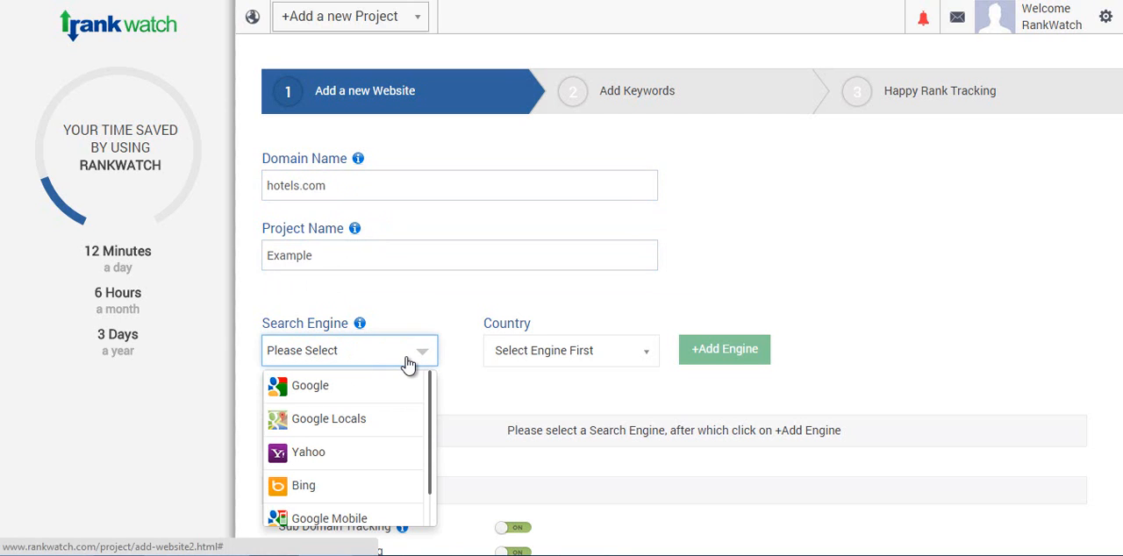
mouse_move(377, 436)
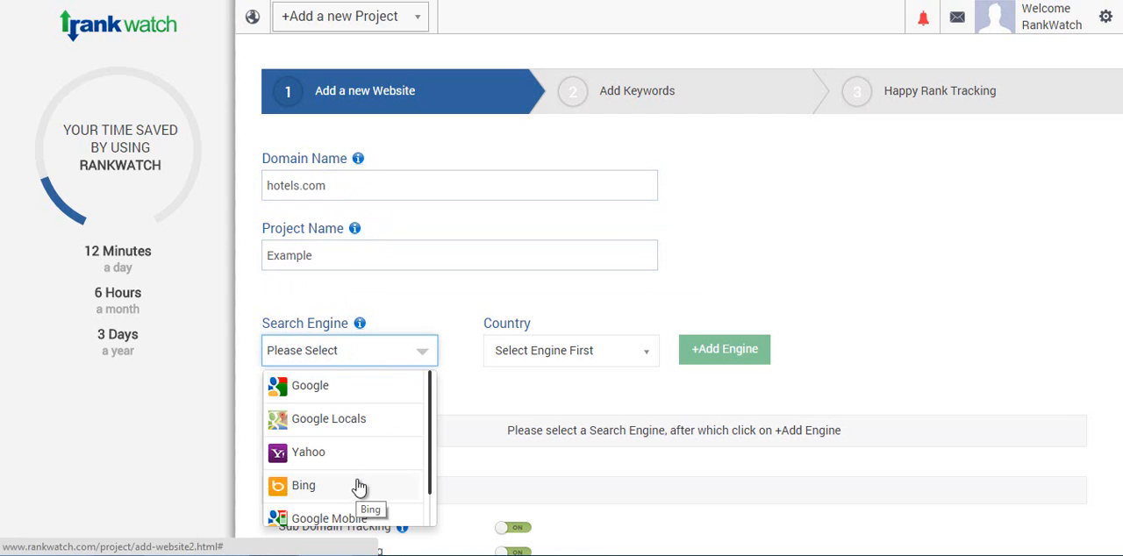
mouse_move(429, 482)
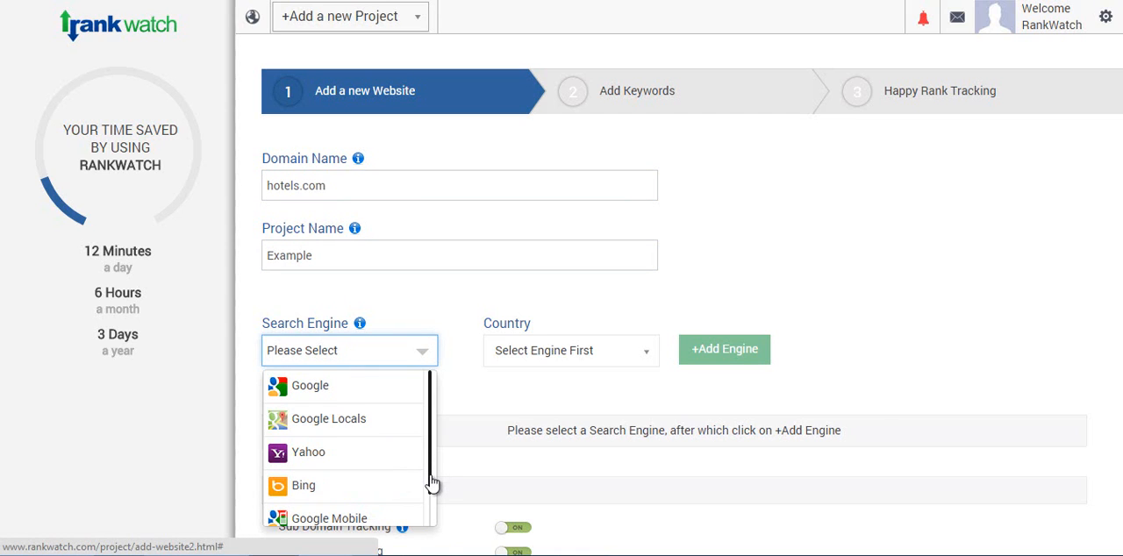
scroll(down, 3)
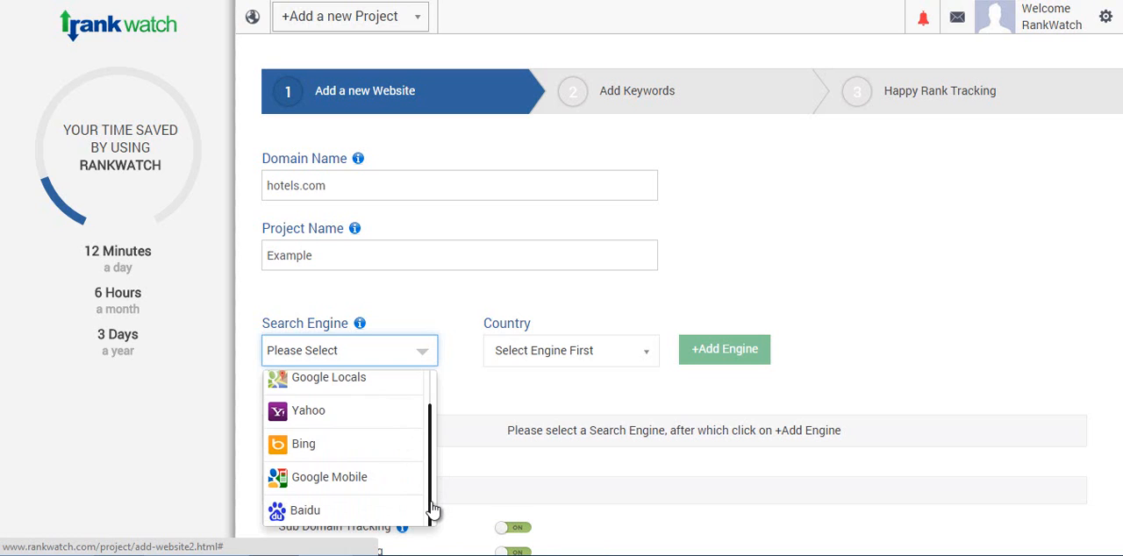
click(348, 350)
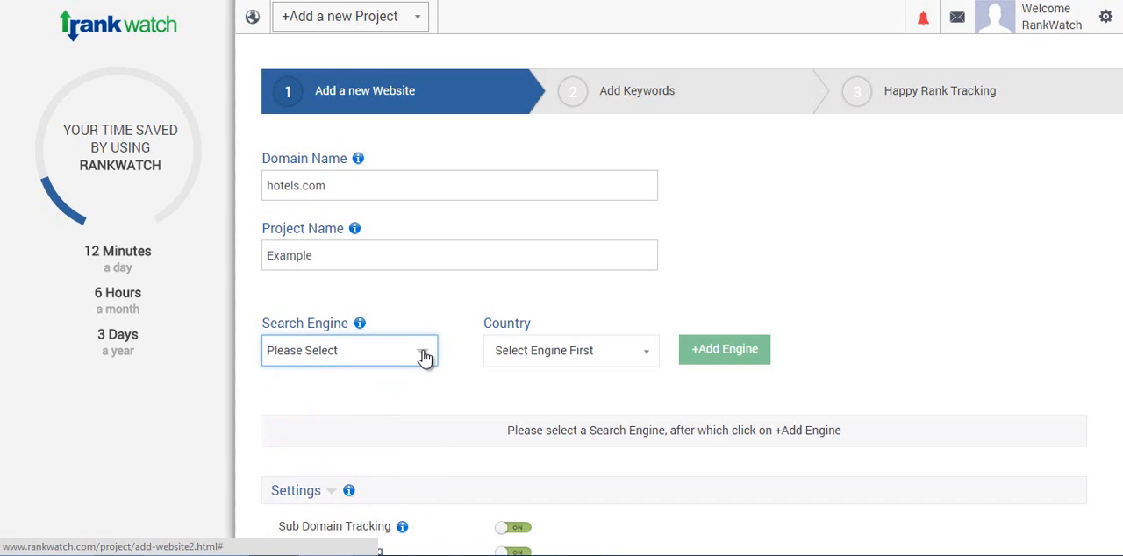
click(349, 350)
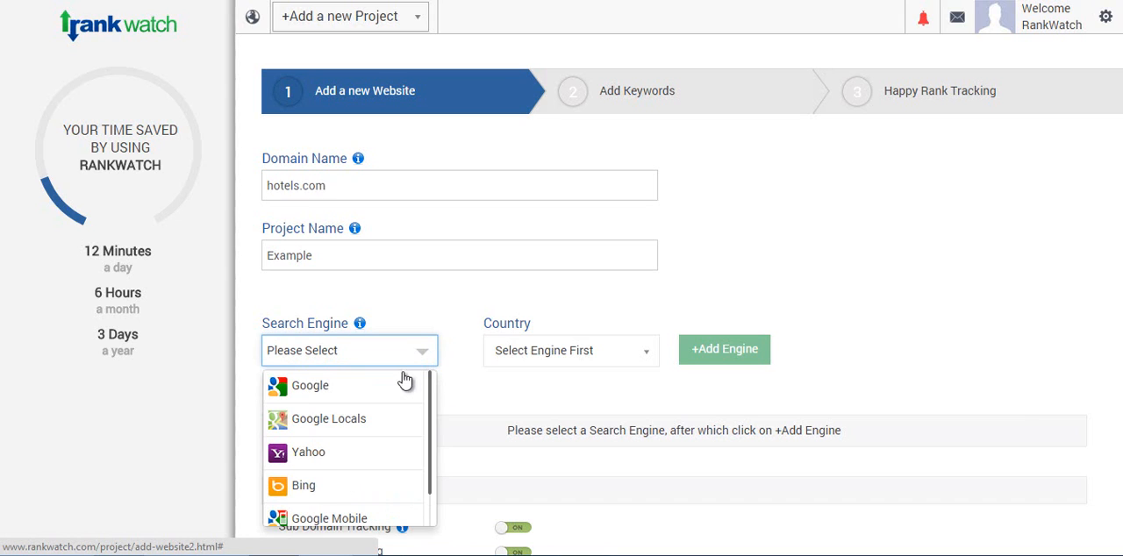
Set the engine to Google, country UK, and city London, England
click(310, 385)
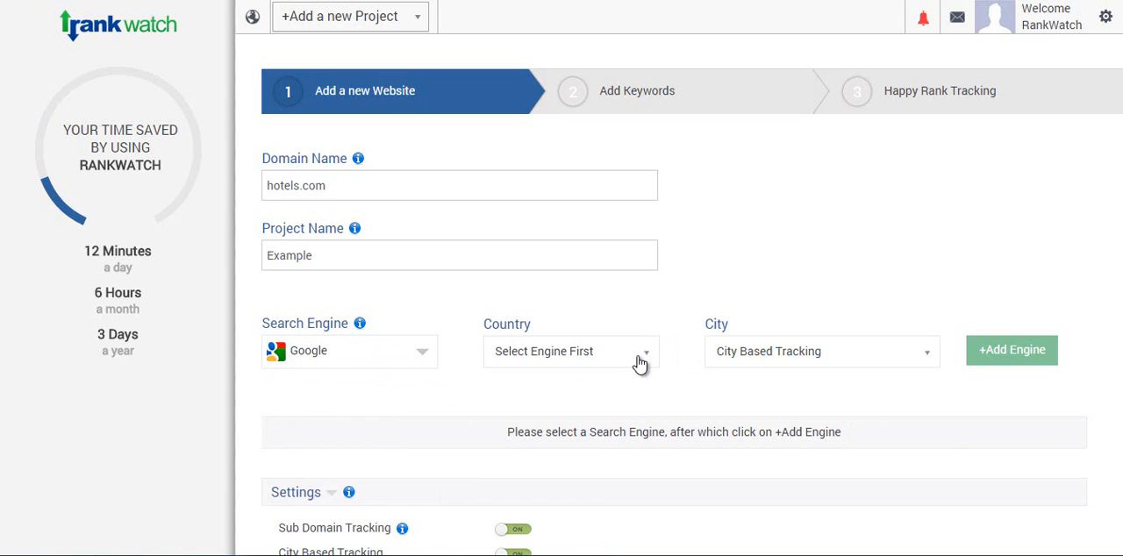
click(570, 351)
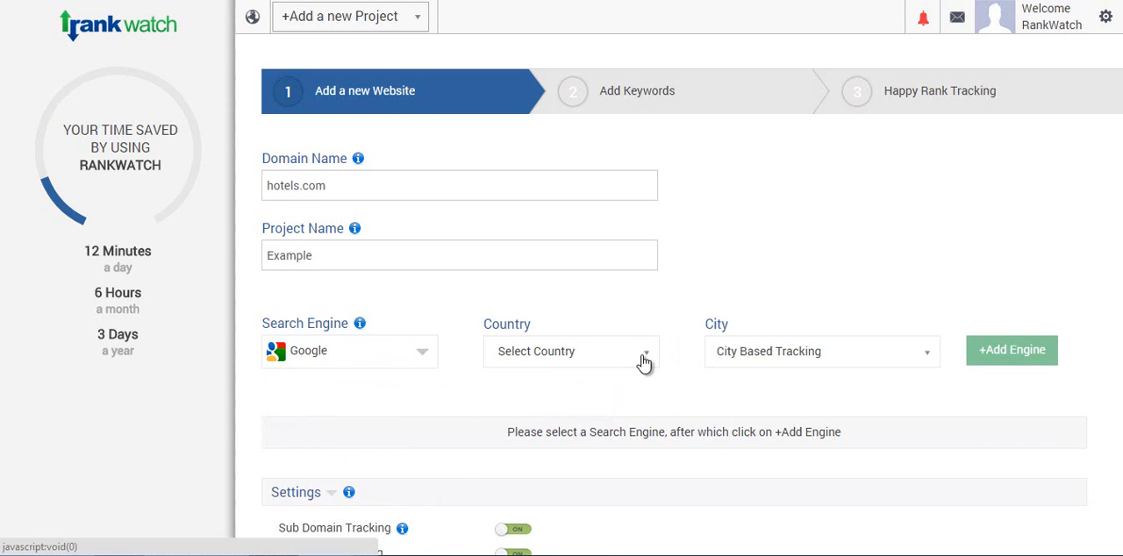
click(570, 351)
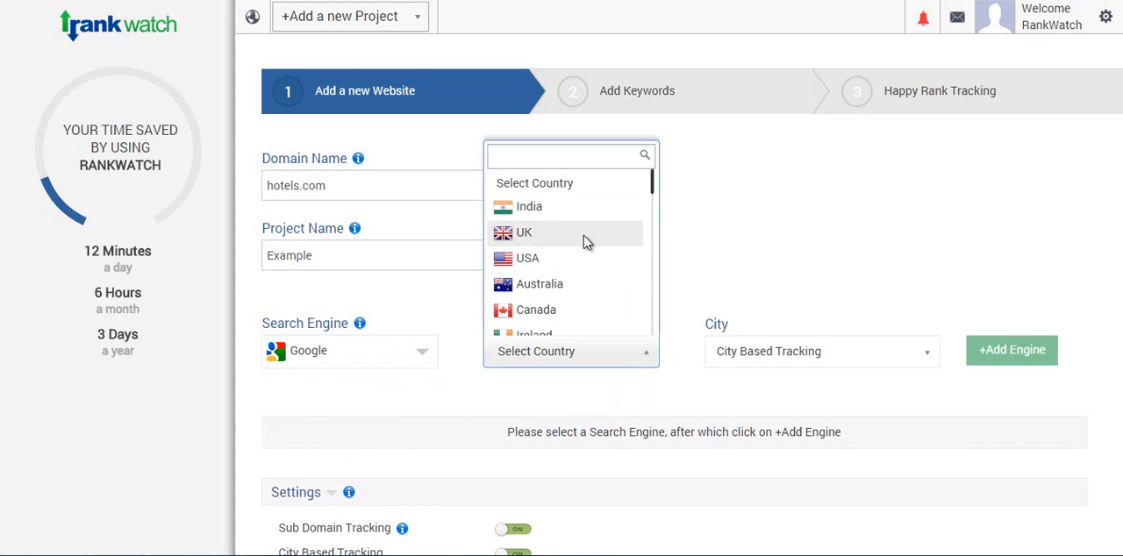
click(524, 233)
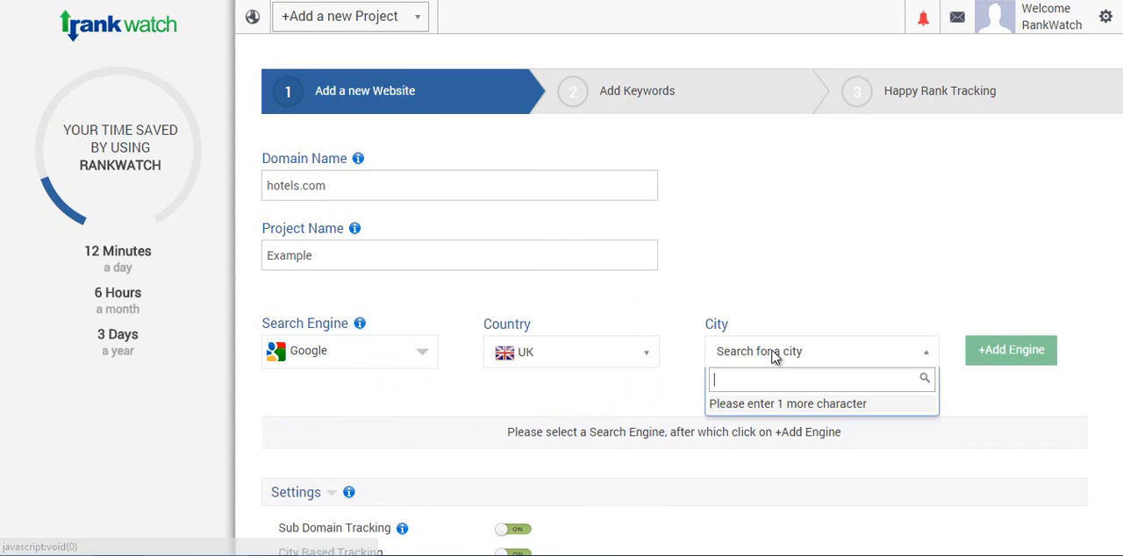
text(London)
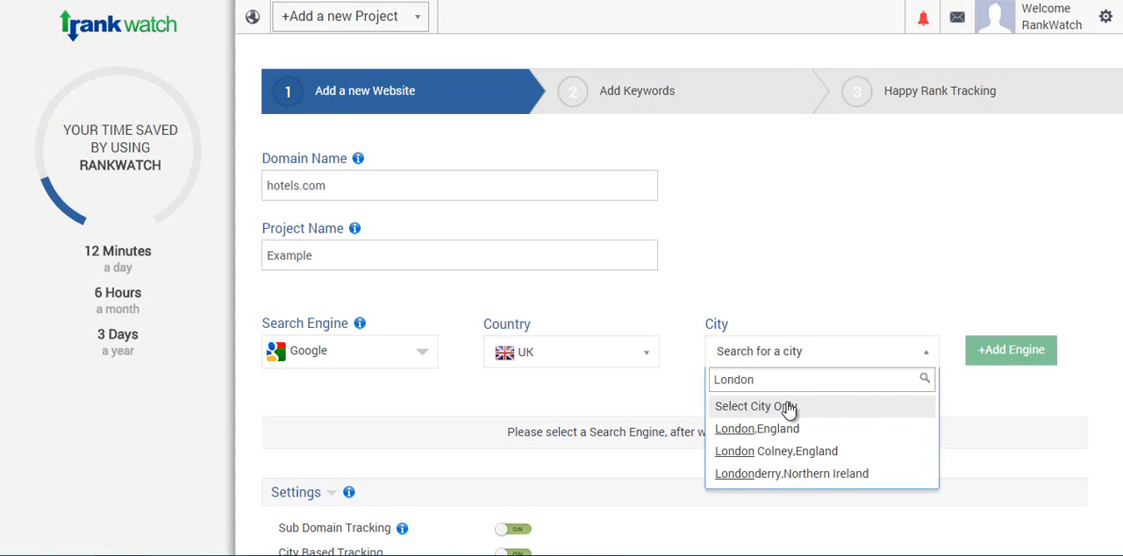
click(756, 429)
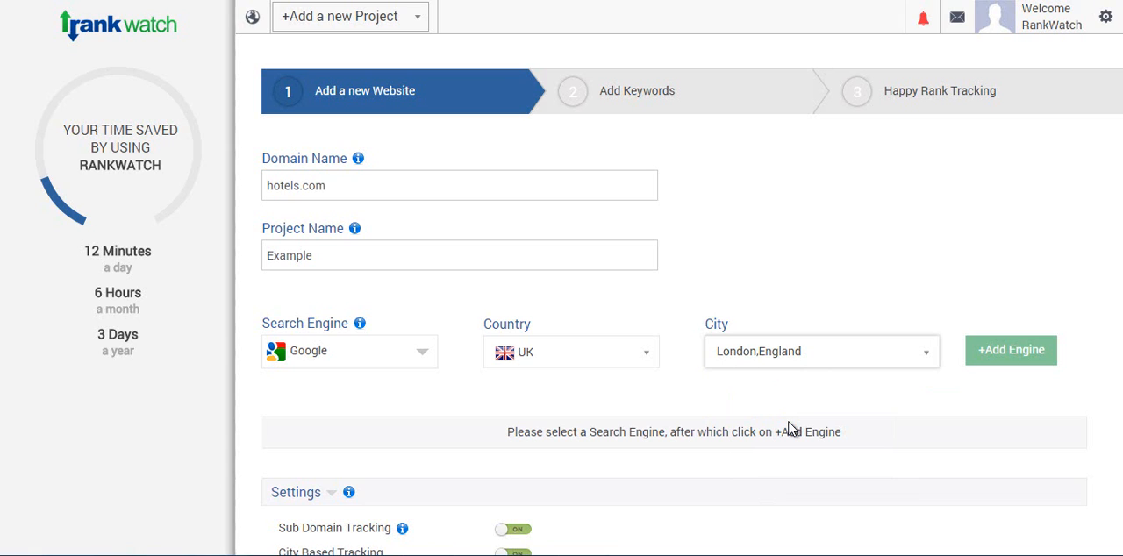
scroll(down, 3)
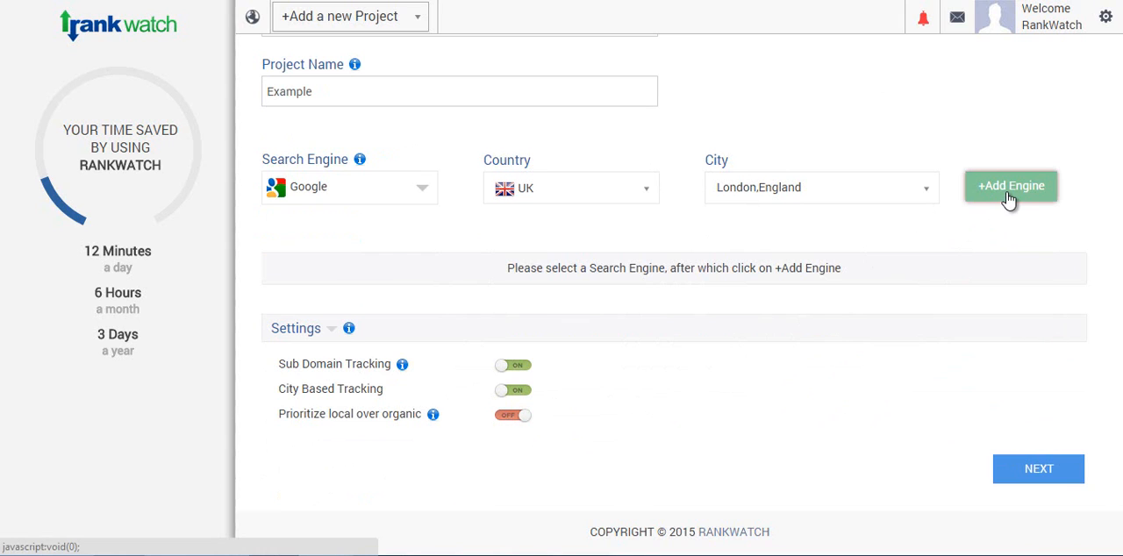
Add the Google London engine, then add Yahoo with country UK
click(1010, 185)
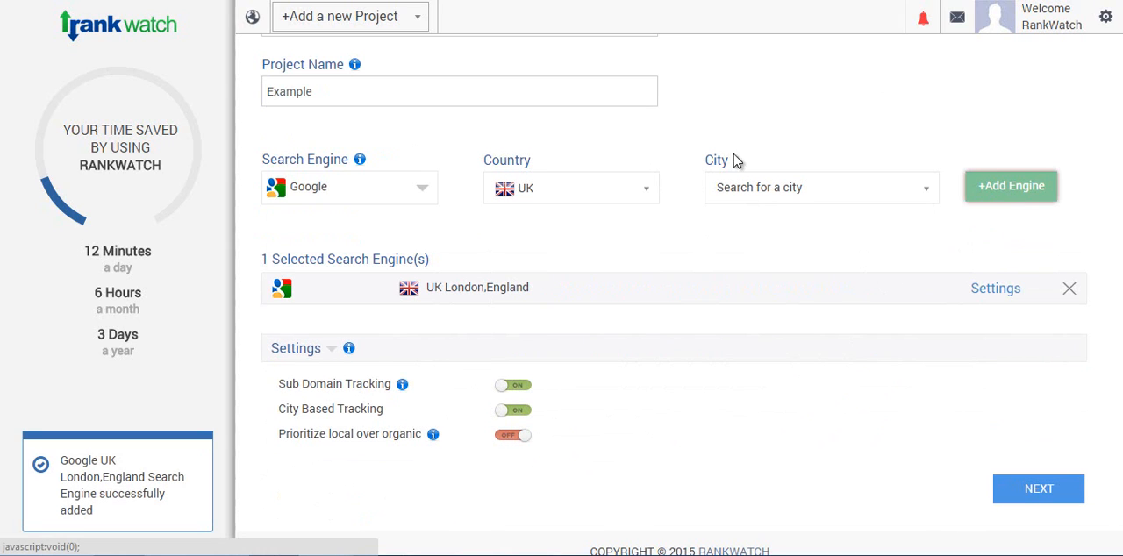
click(348, 187)
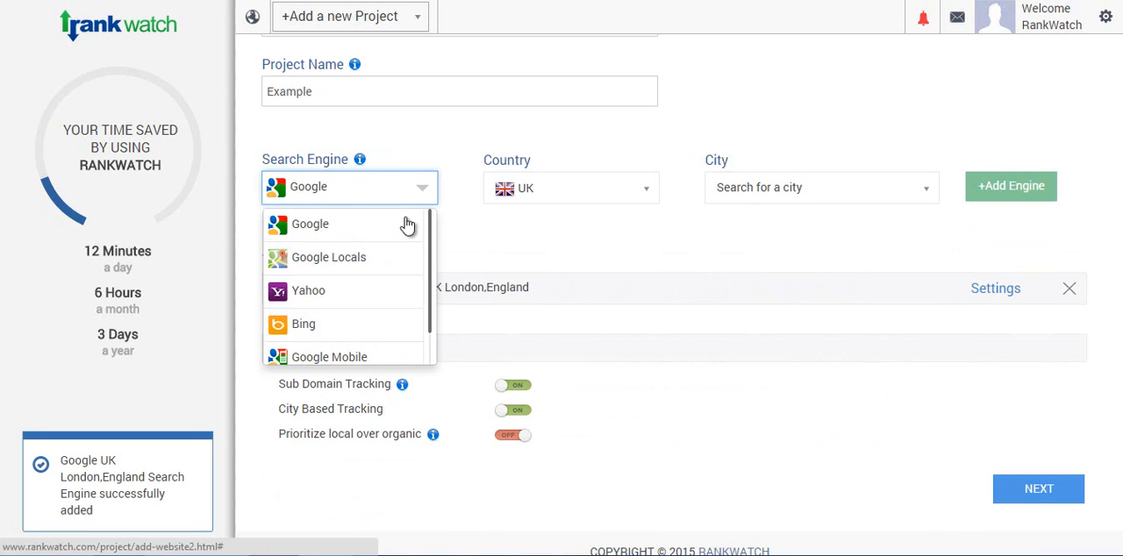
click(309, 291)
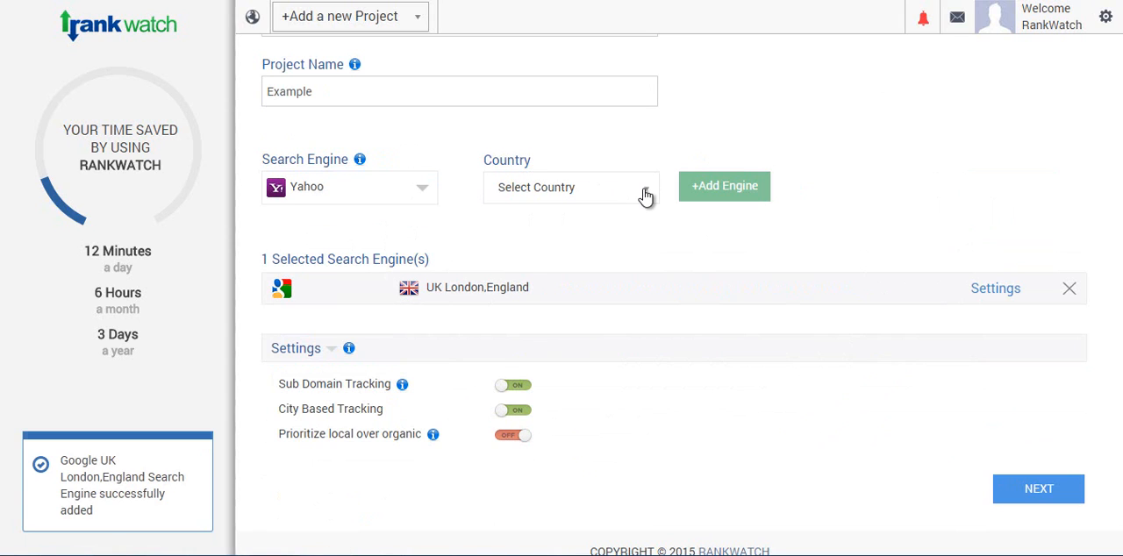
click(570, 186)
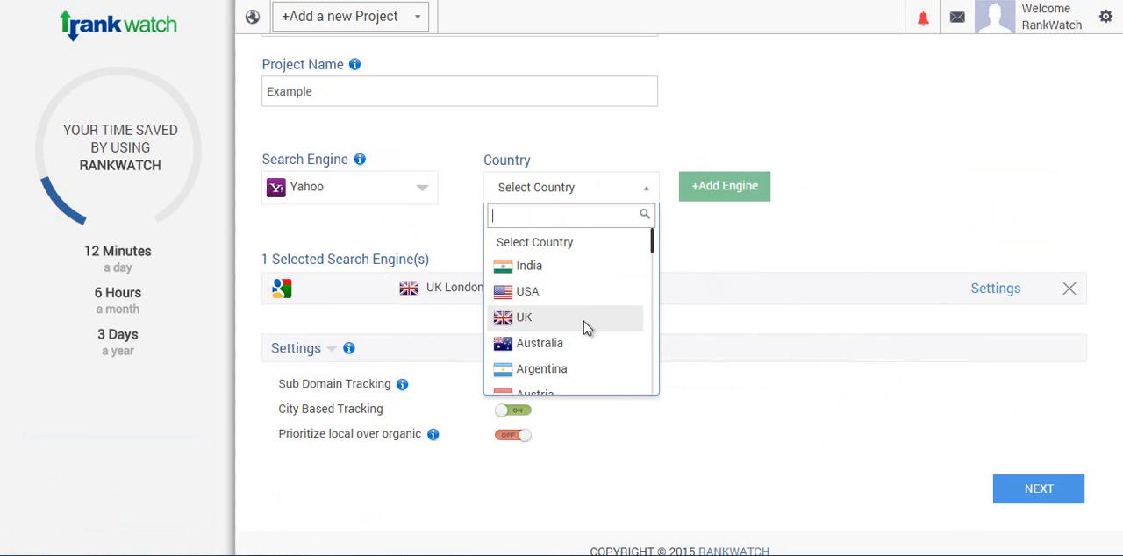
click(524, 317)
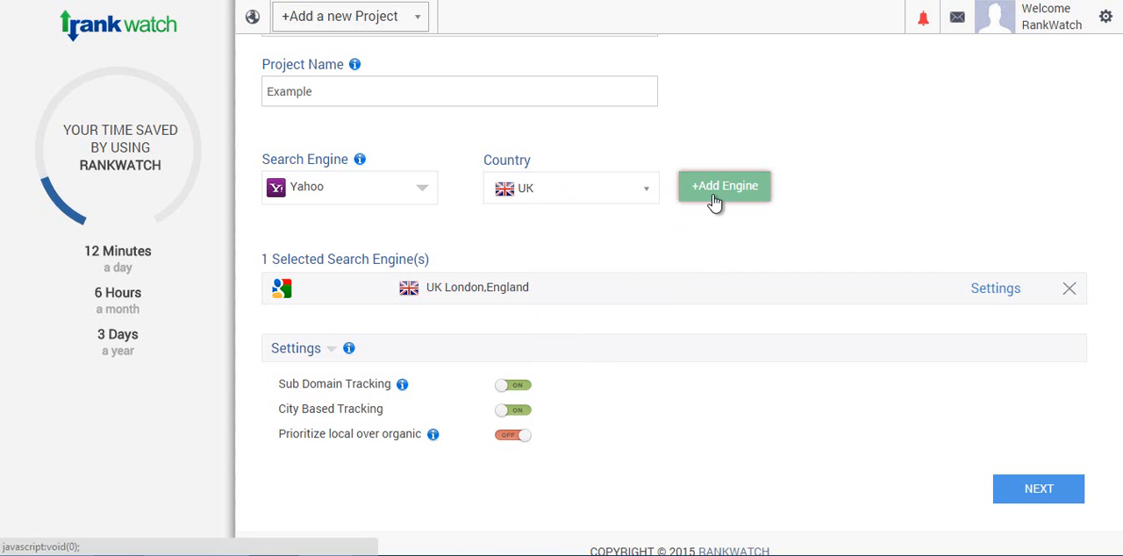
click(724, 186)
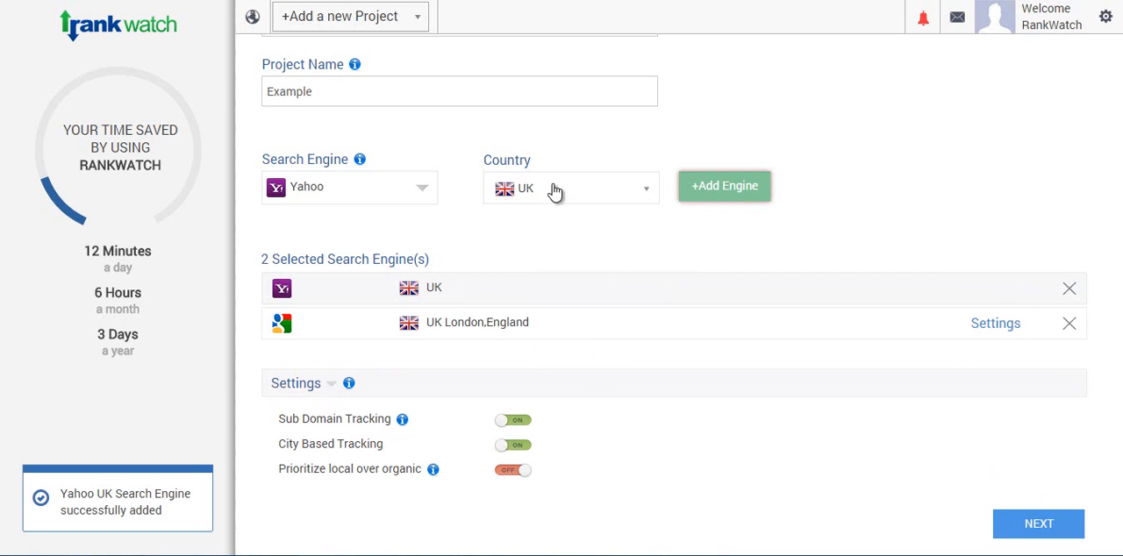
Add Bing with country United Kingdom as the third engine
click(348, 187)
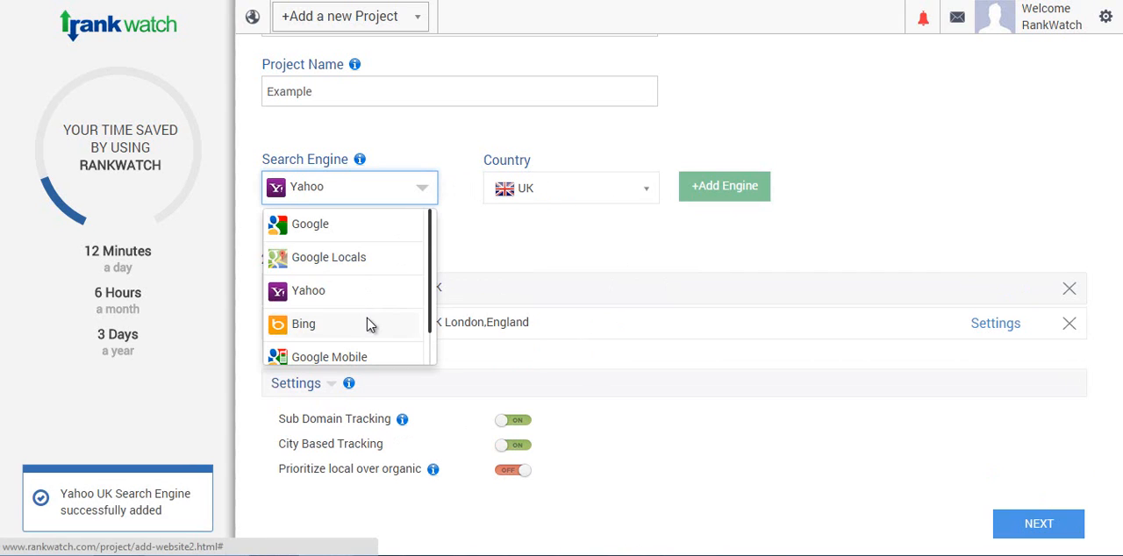
click(304, 324)
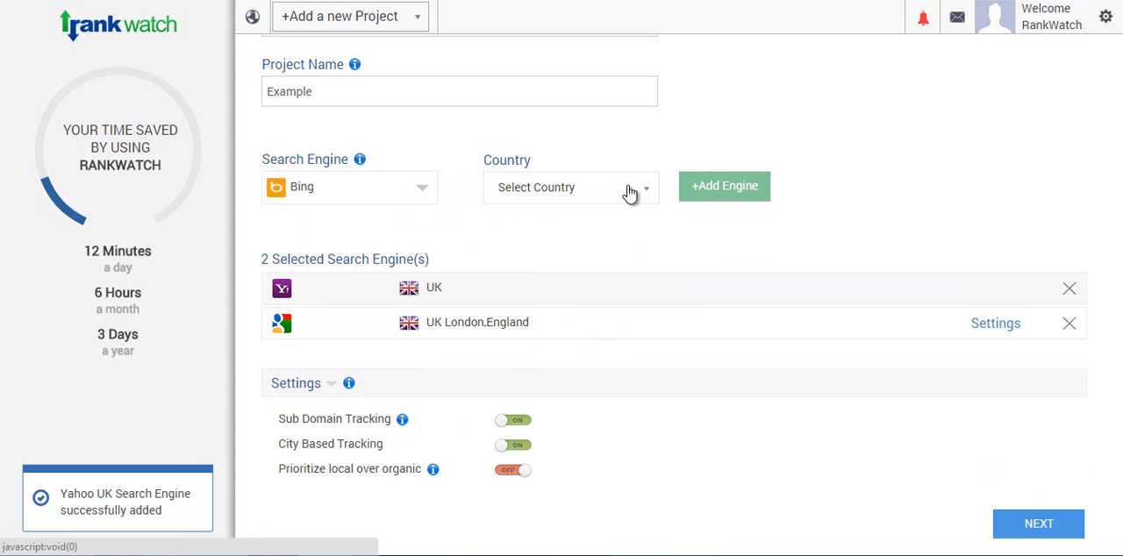
click(570, 187)
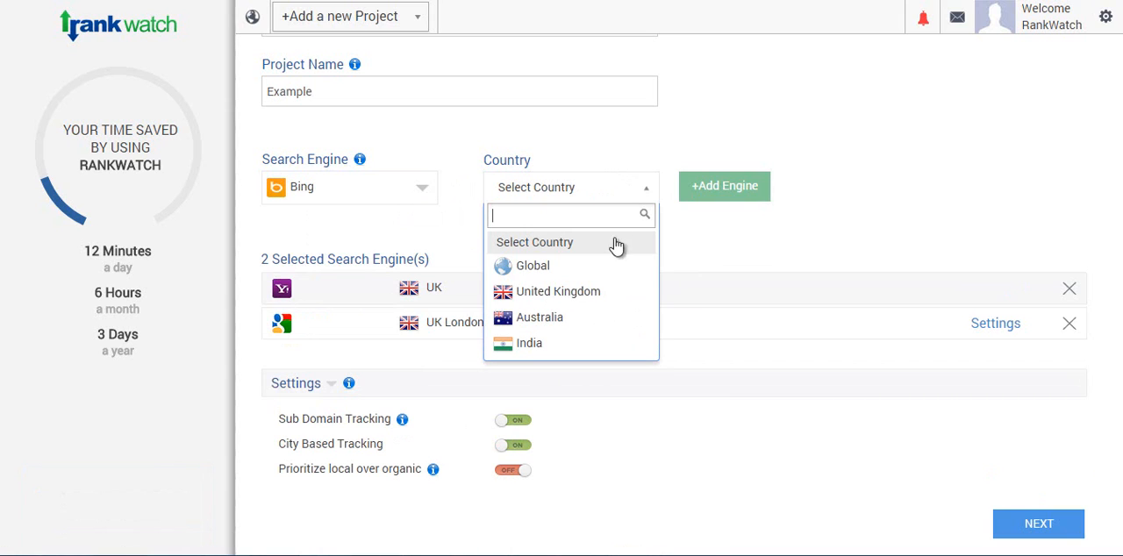
click(558, 291)
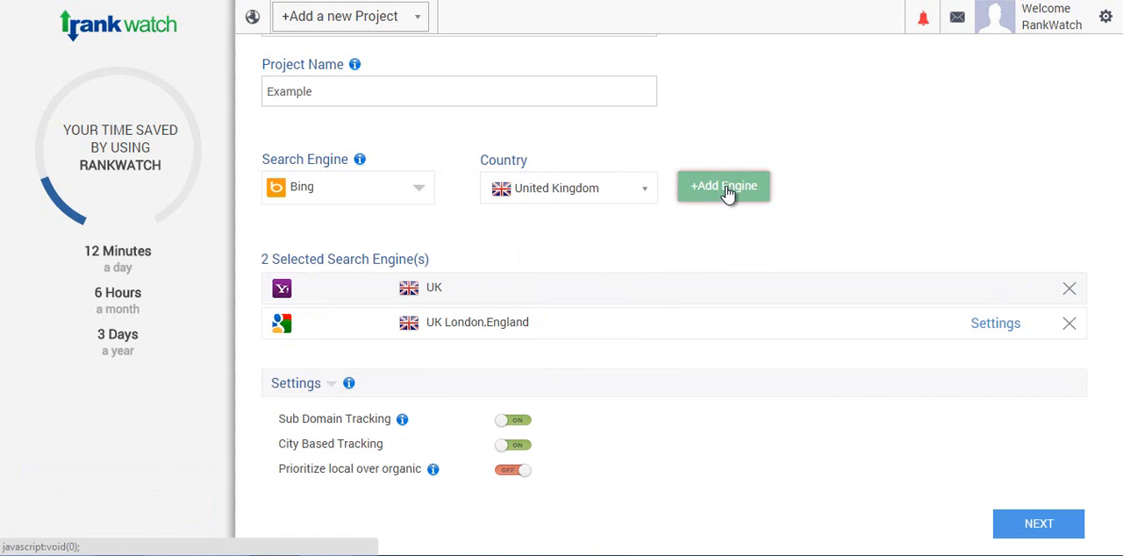
click(722, 185)
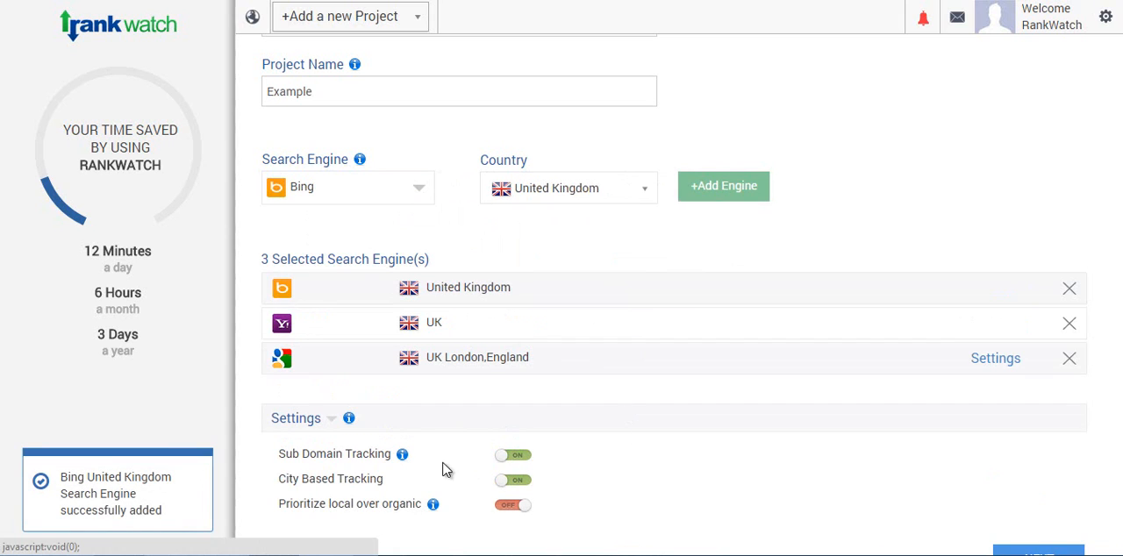
mouse_move(417, 460)
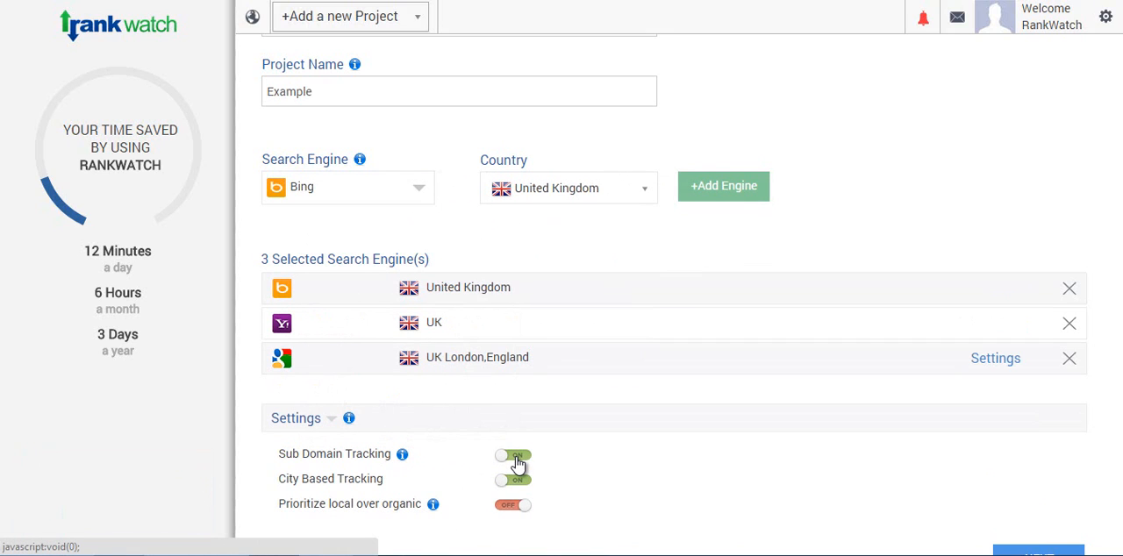
Switch the Sub Domain Tracking toggle under Settings to OFF
click(513, 455)
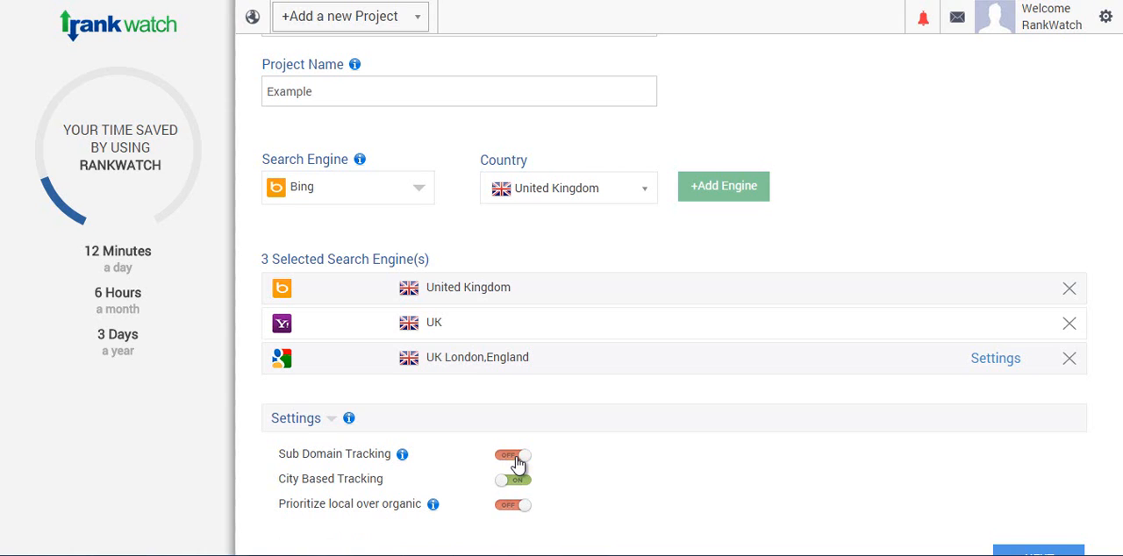
mouse_move(616, 494)
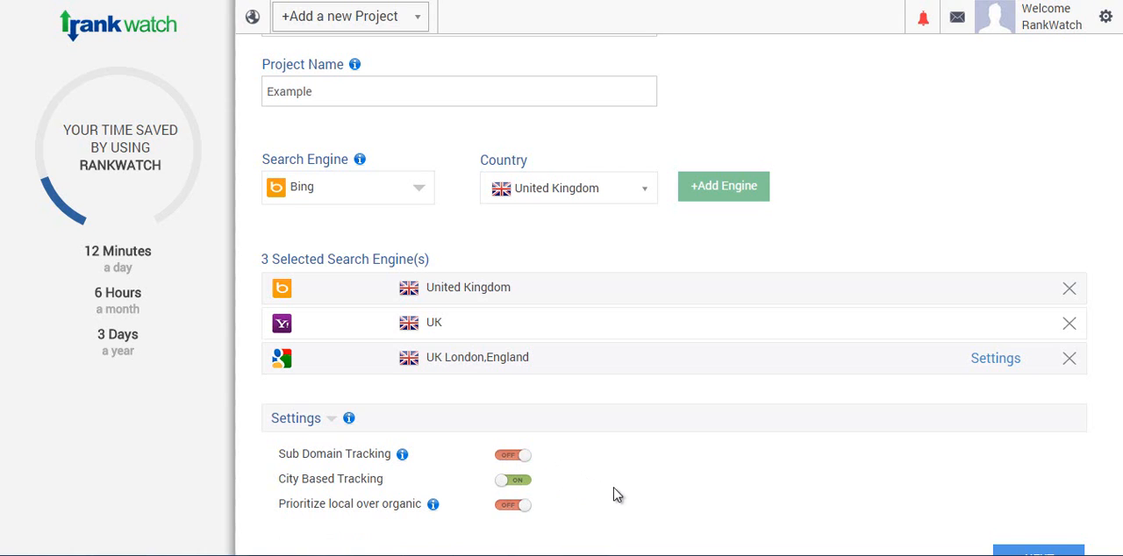
scroll(down, 3)
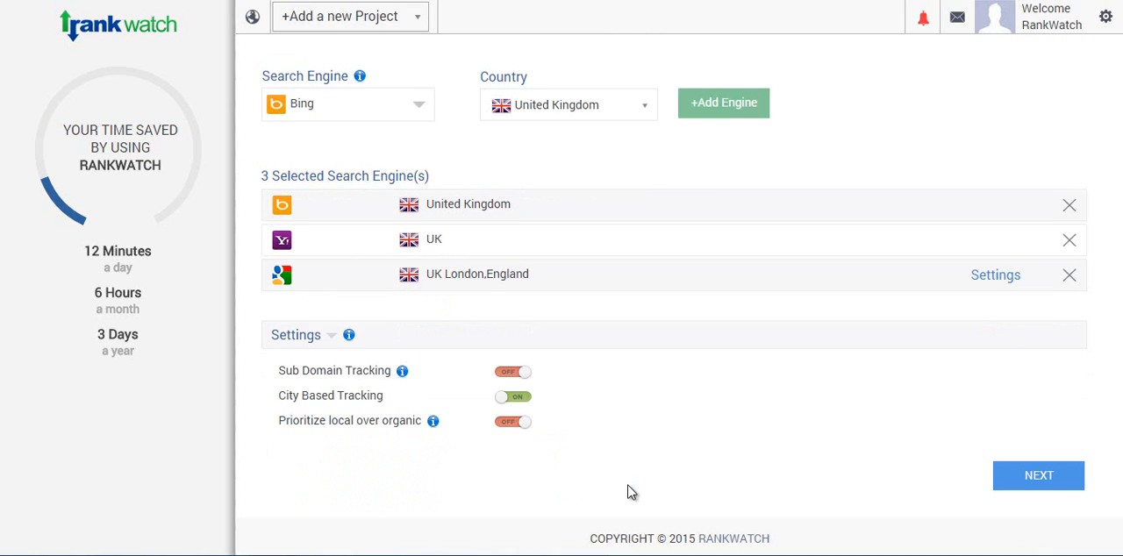
mouse_move(430, 438)
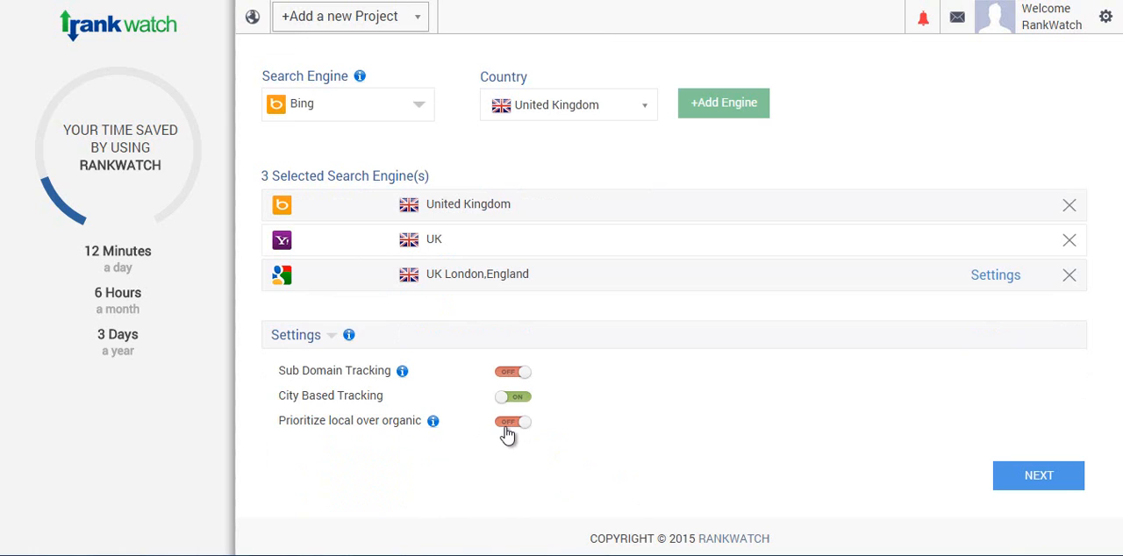
mouse_move(511, 432)
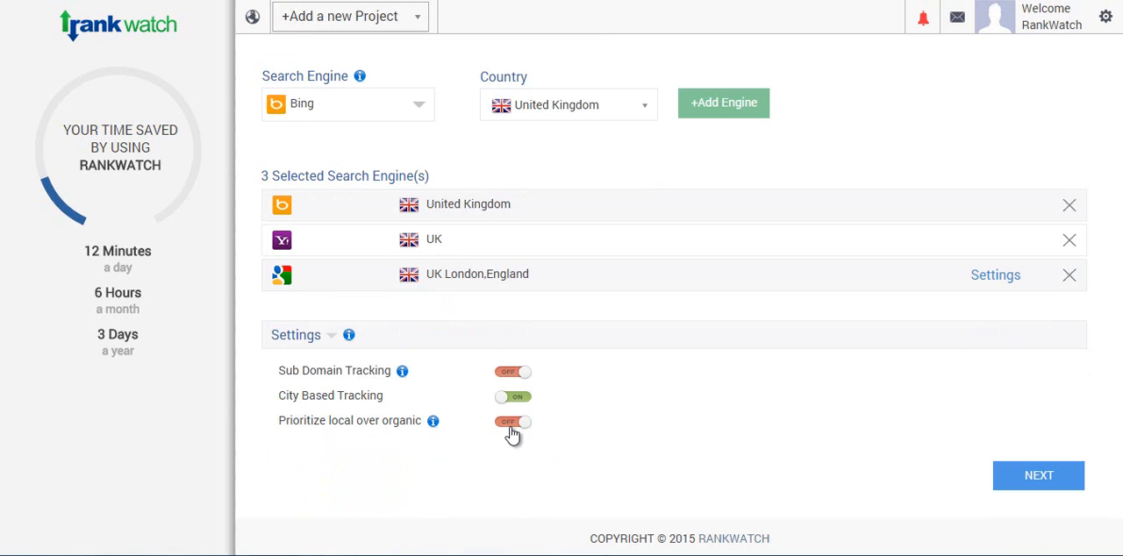
mouse_move(614, 457)
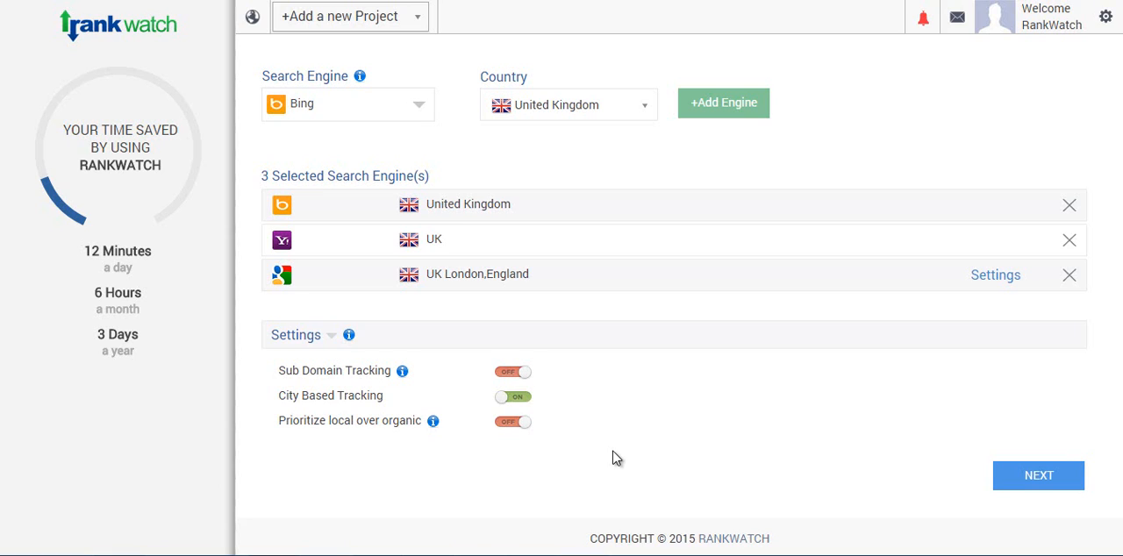
mouse_move(915, 449)
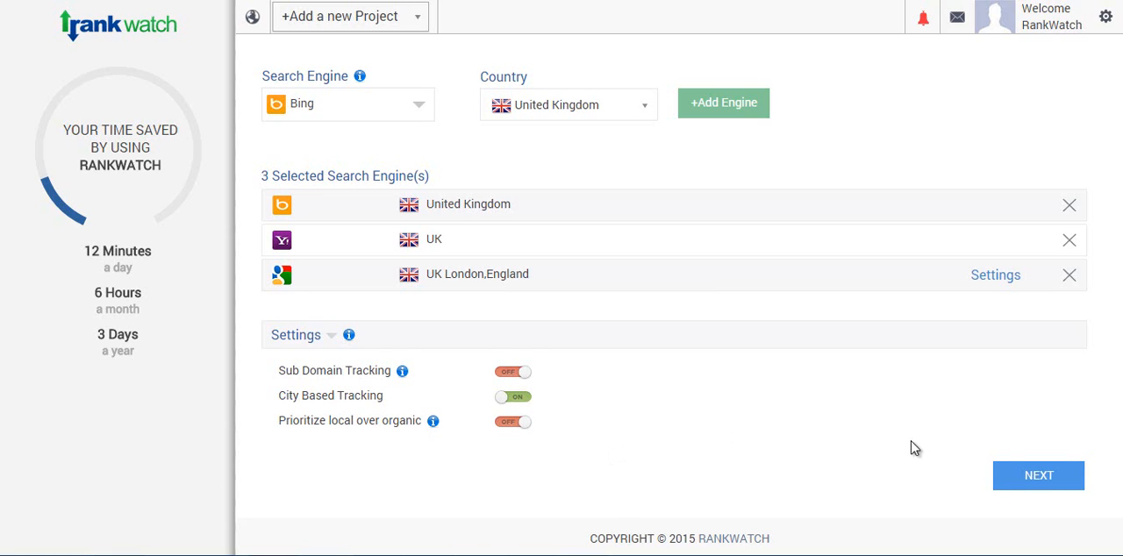
mouse_move(1038, 475)
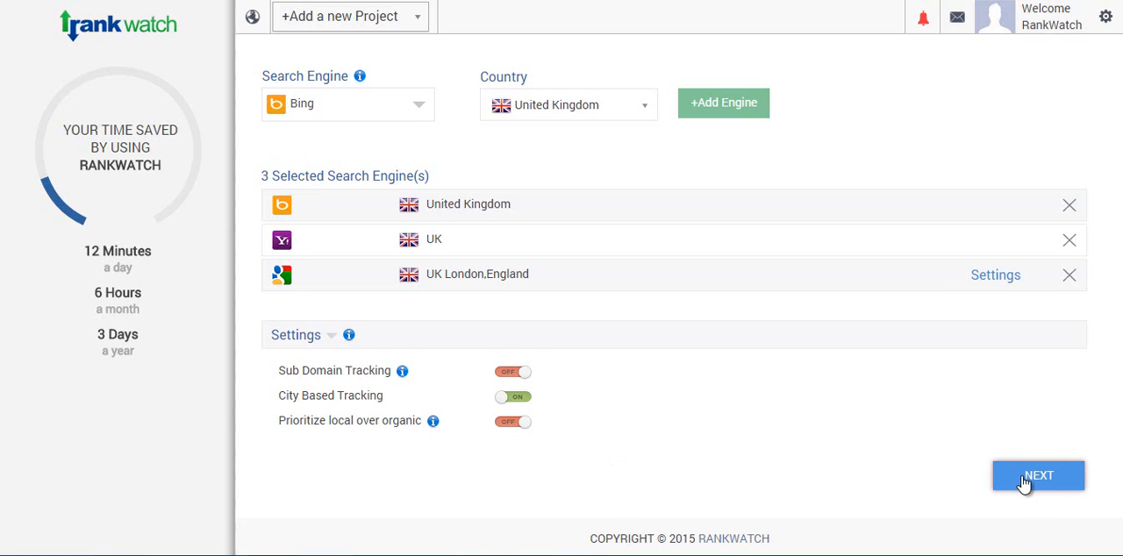